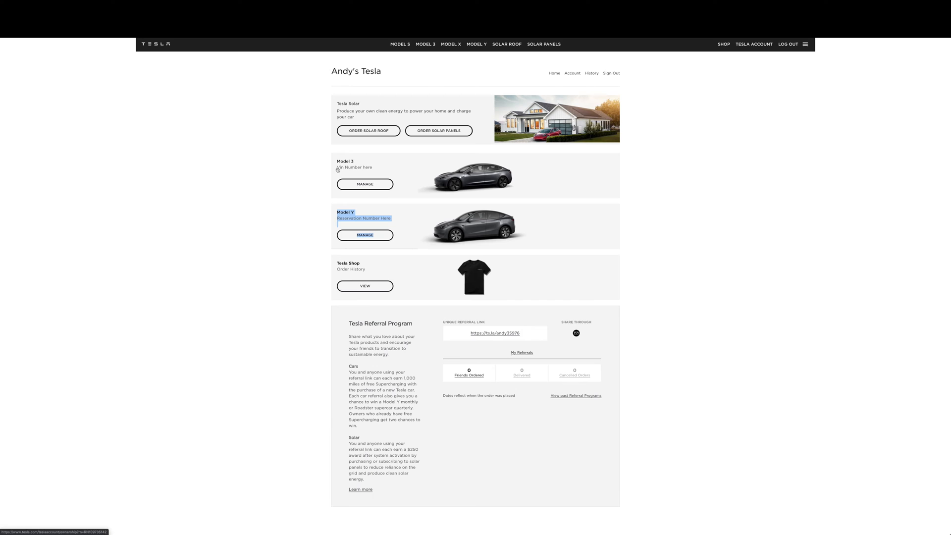
mouse_move(267, 221)
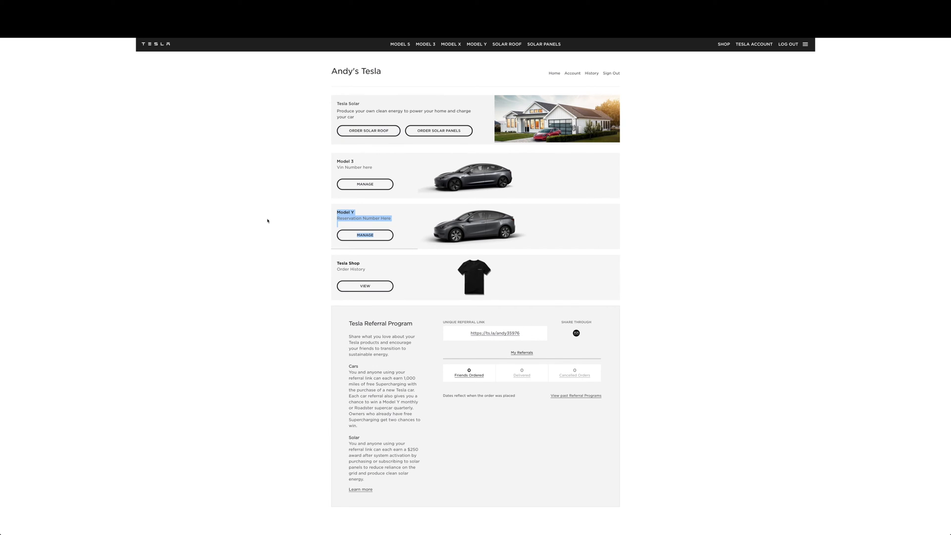
Open the Model Y reservation management page from the account dashboard's Manage button
click(363, 218)
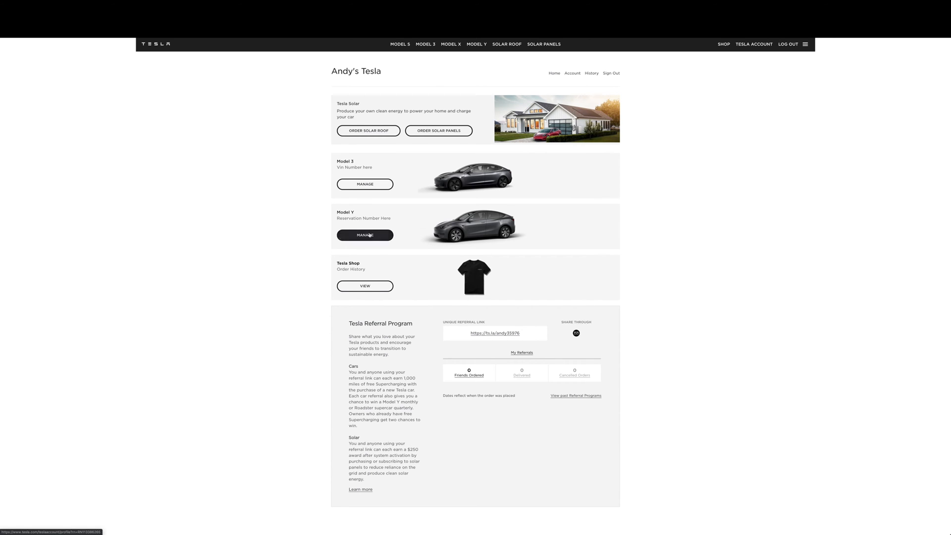
click(364, 236)
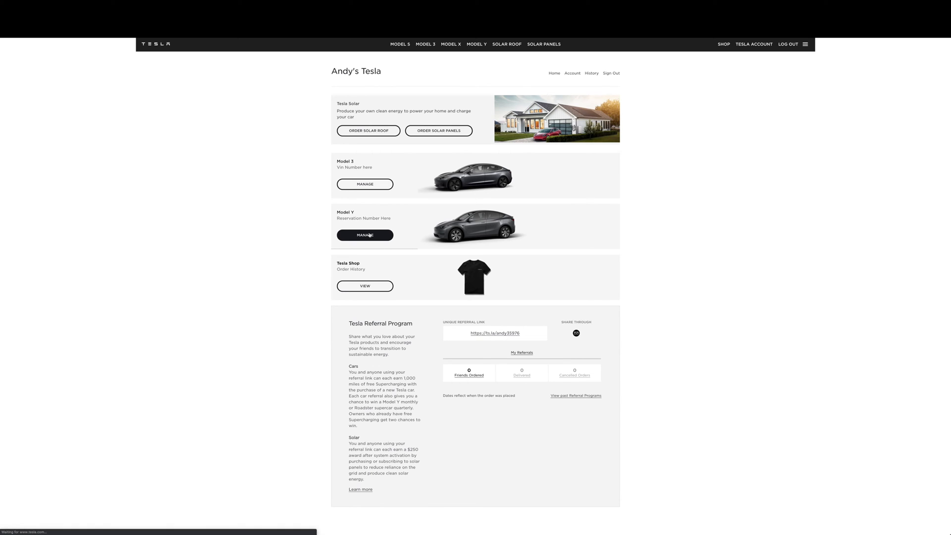
click(365, 236)
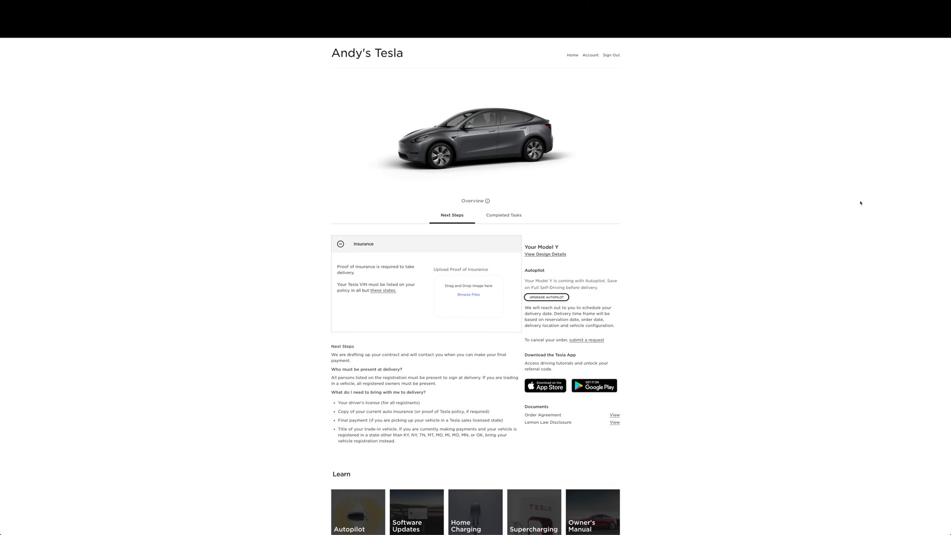
mouse_move(536, 253)
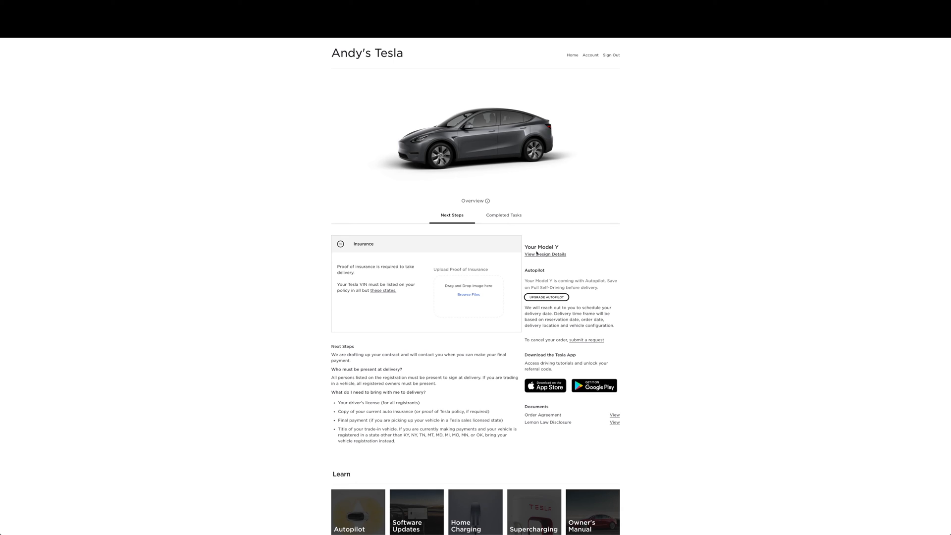
mouse_move(546, 263)
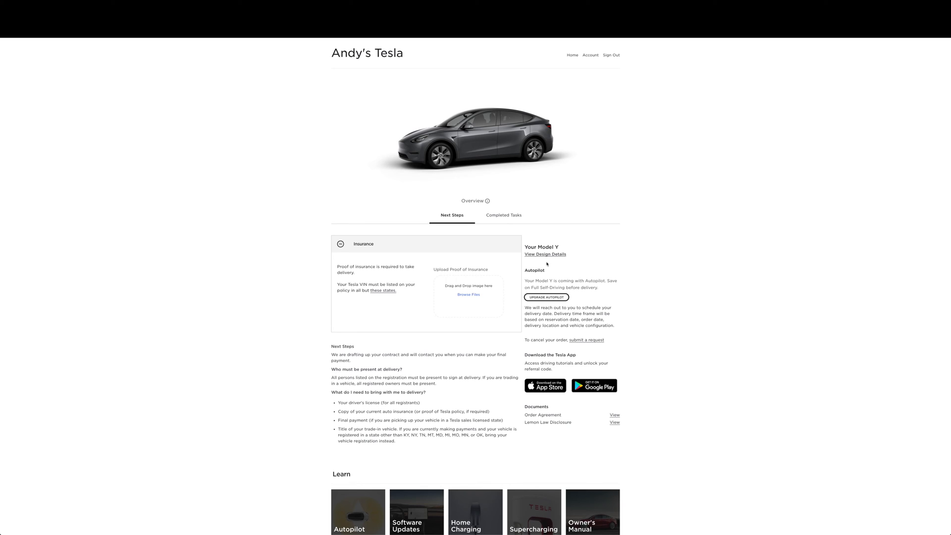
mouse_move(560, 272)
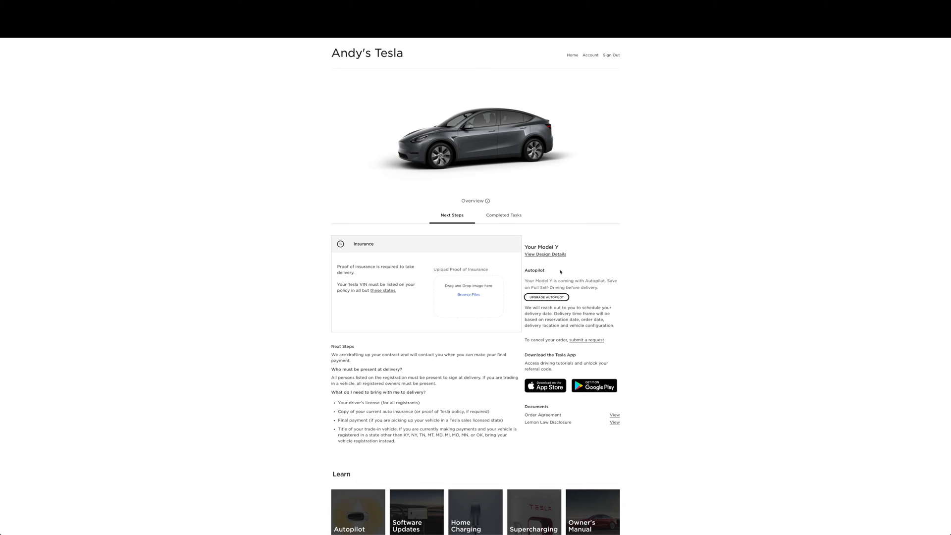
mouse_move(573, 260)
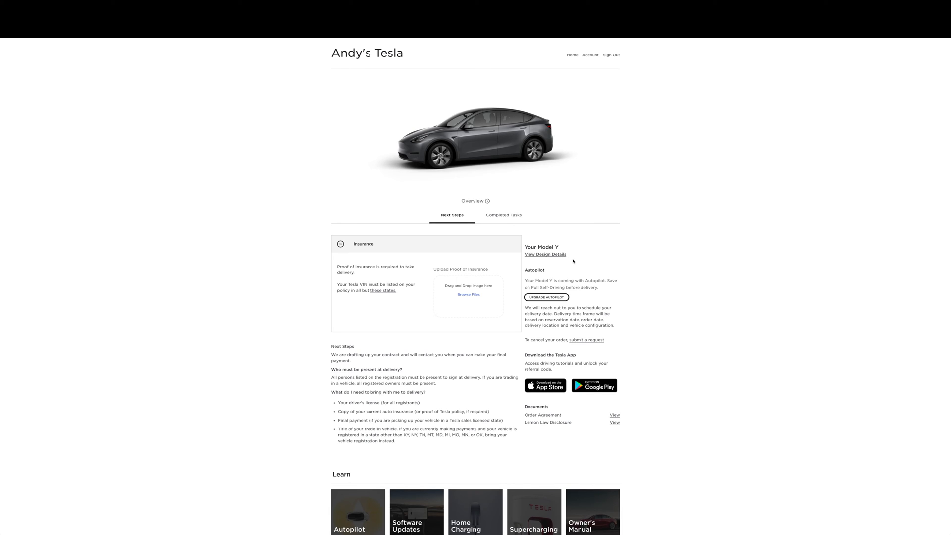
mouse_move(639, 235)
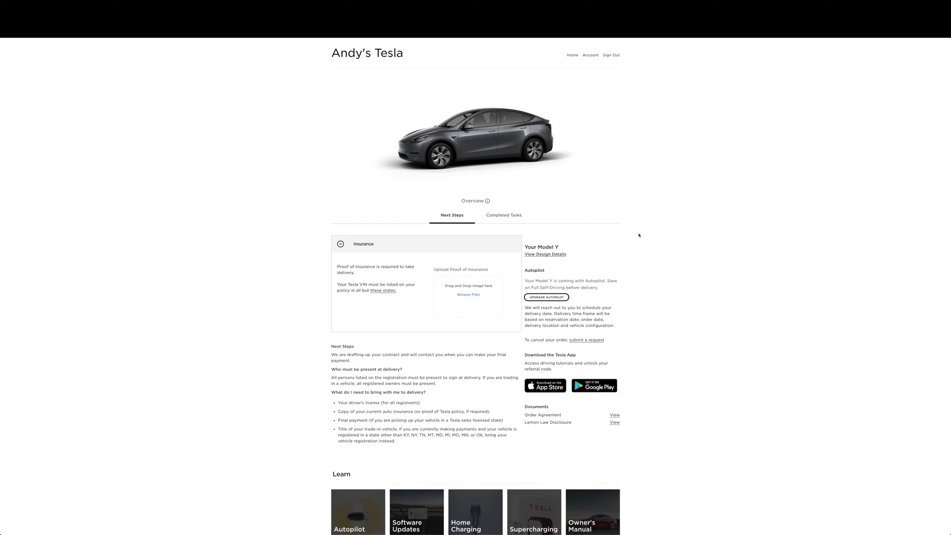
View the order page's HTML source via the right-click context menu
right_click(639, 235)
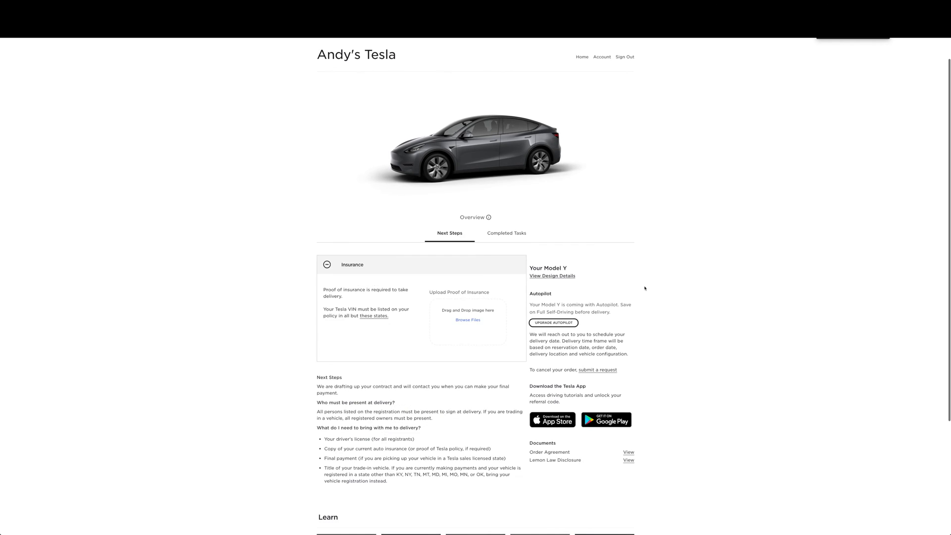
scroll(down, 3)
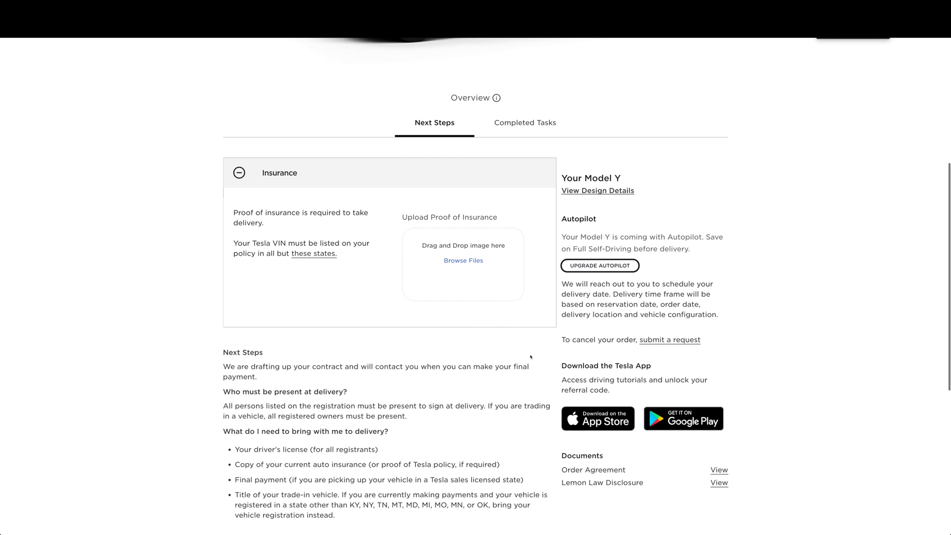
right_click(504, 342)
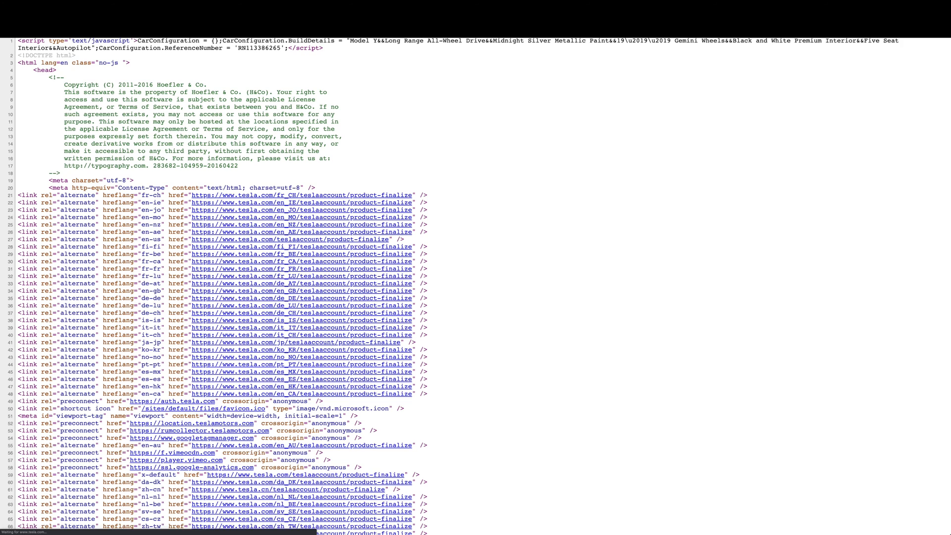
scroll(down, 3)
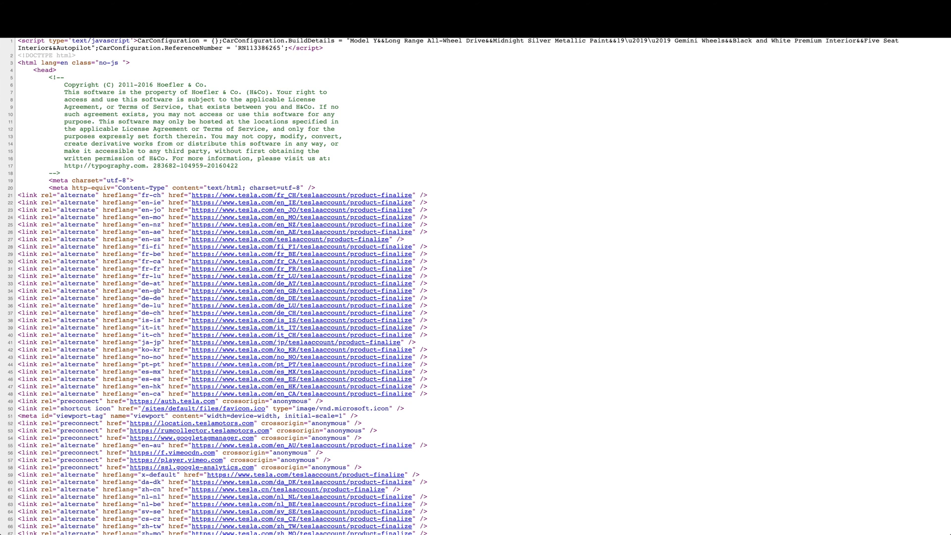